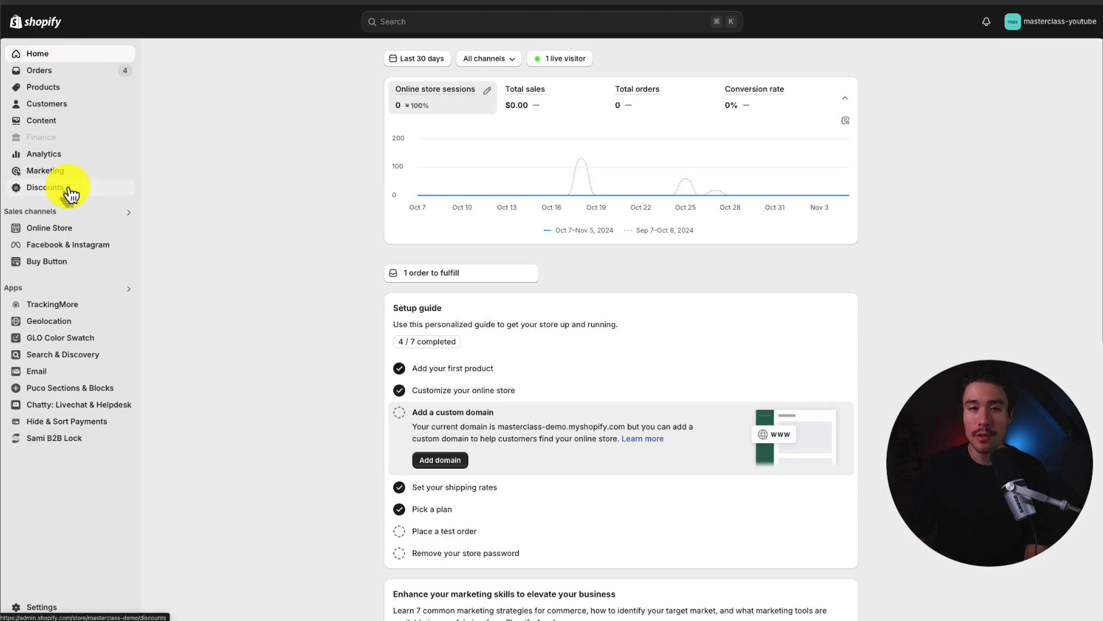
pyautogui.moveTo(253, 213)
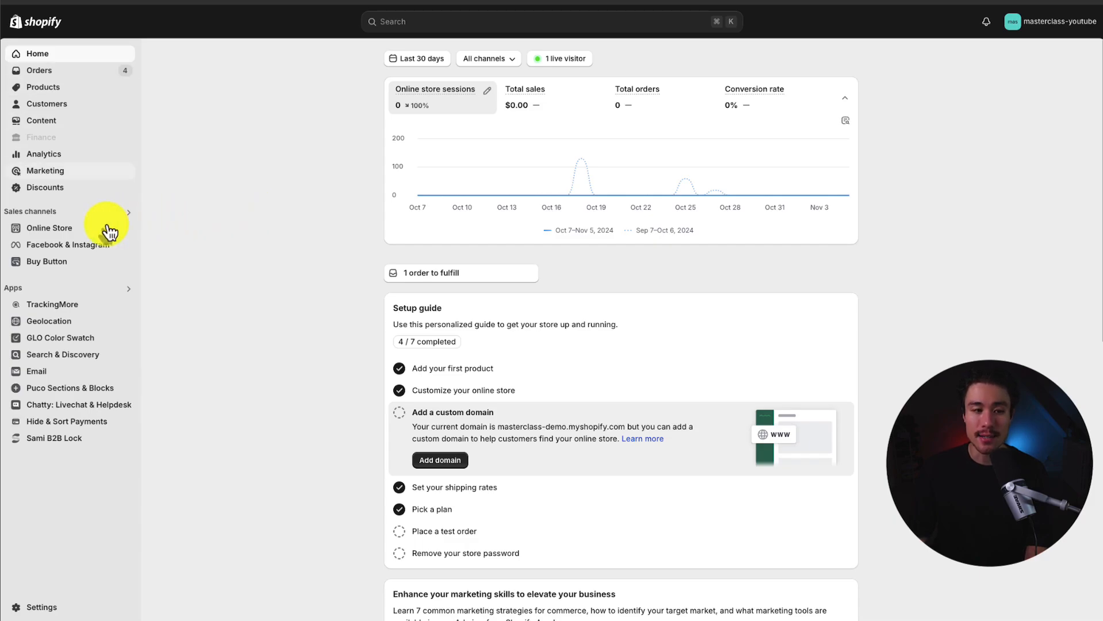
# Go to Online Store under Sales channels to reach the Themes page
pyautogui.click(49, 228)
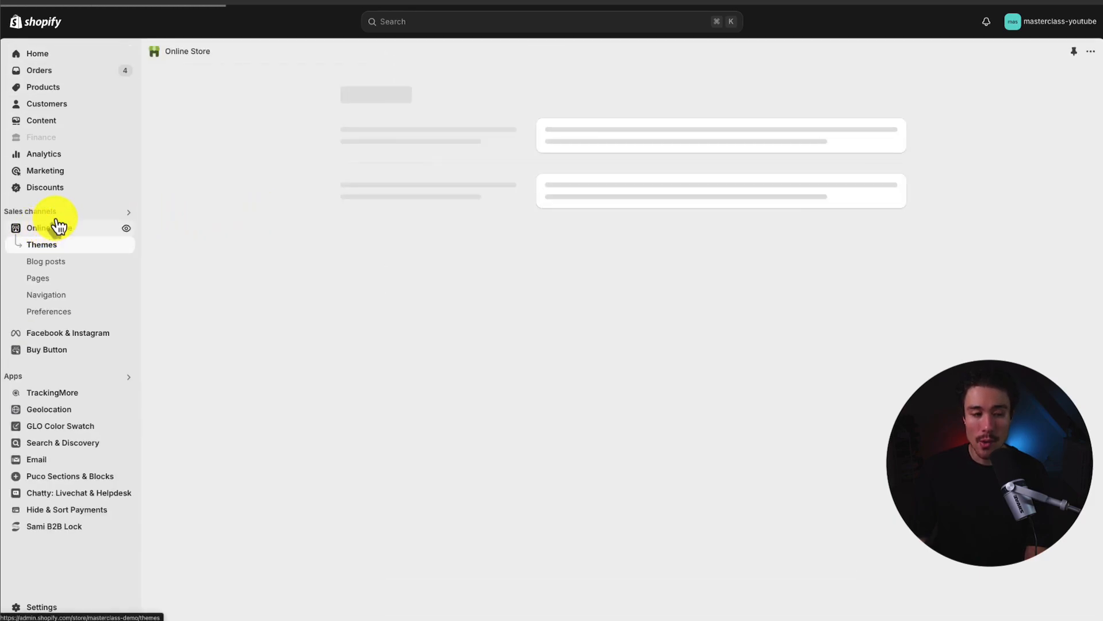
# Load the Themes list and scroll to the current Updated copy of Dawn theme
pyautogui.click(42, 244)
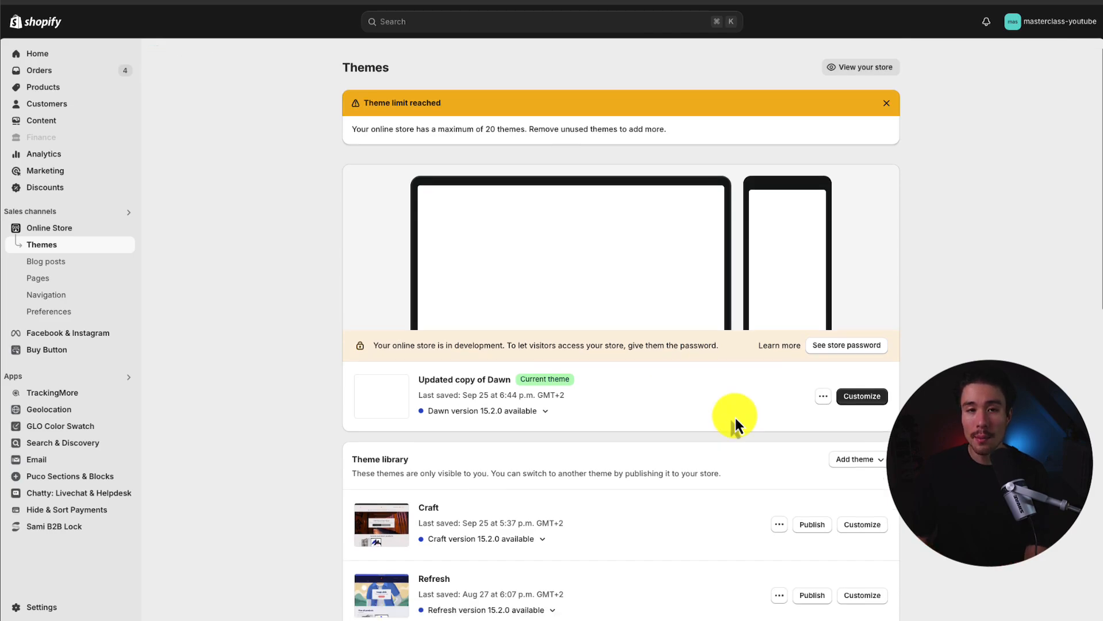
pyautogui.scroll(-3)
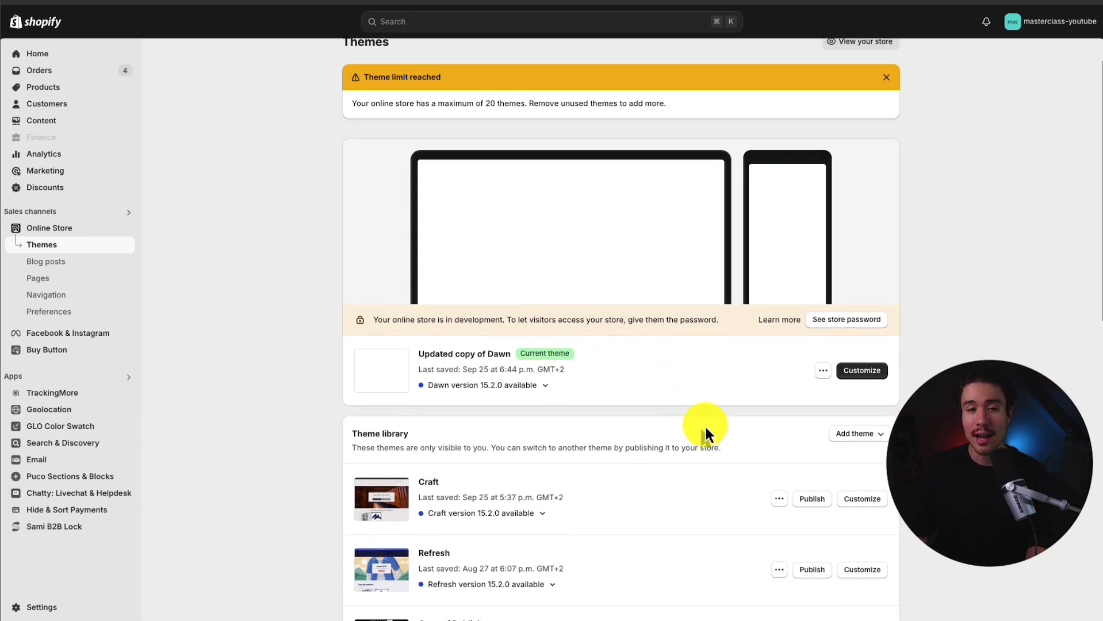
pyautogui.moveTo(810, 407)
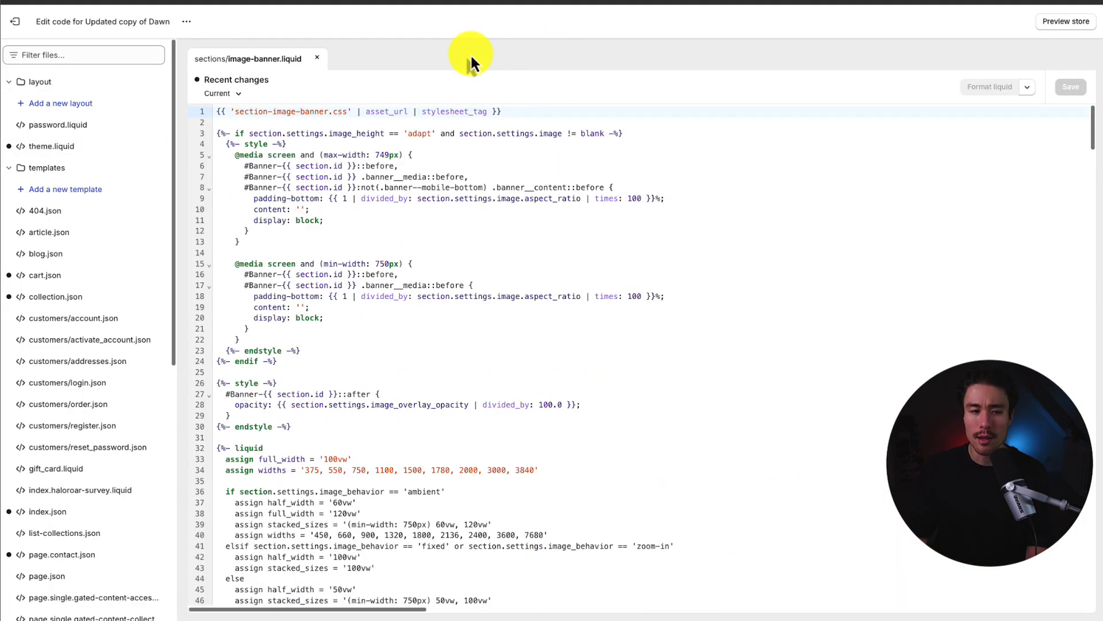
# Close sections/image-banner.liquid and open layout/theme.liquid in the editor
pyautogui.click(317, 59)
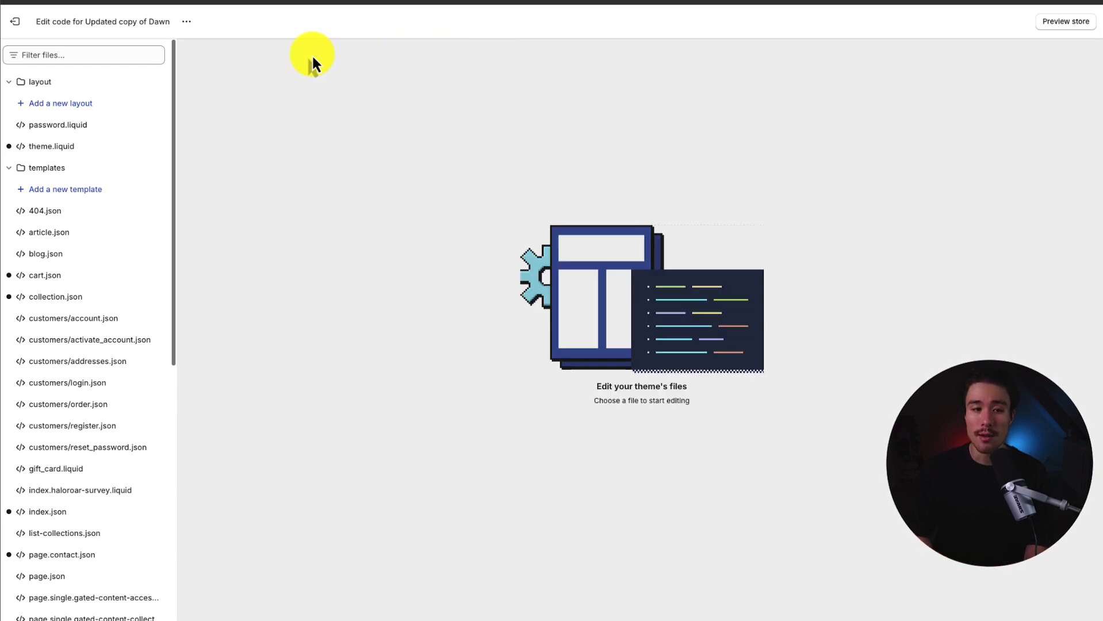
pyautogui.moveTo(308, 66)
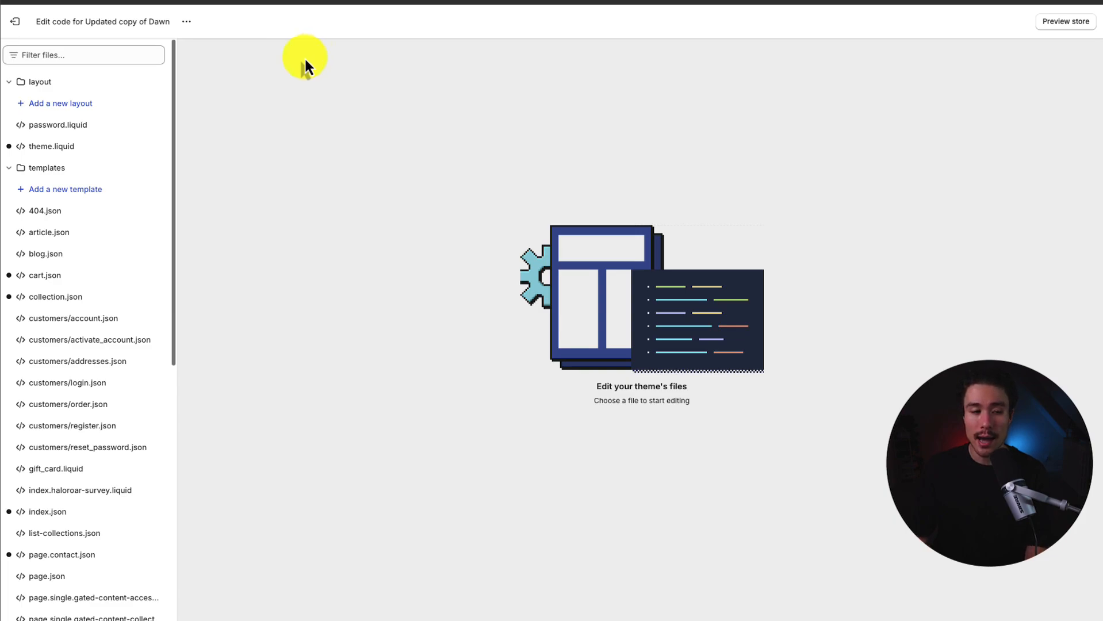
pyautogui.click(48, 146)
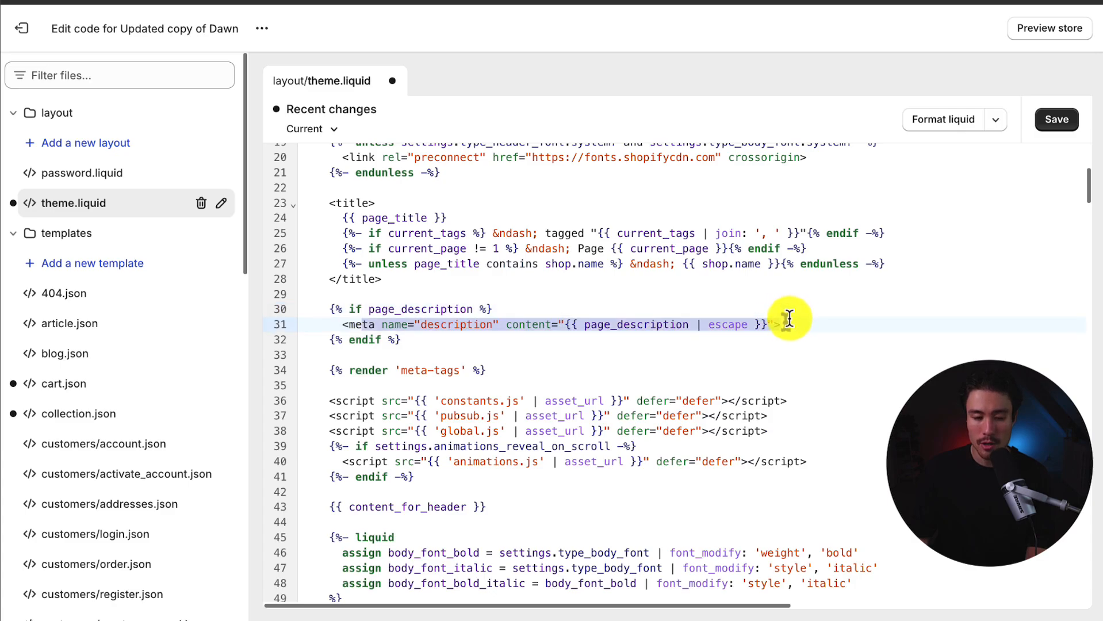
# Below the liquid block, add {% if template == 'index' %} with a matching {% endif %}
pyautogui.scroll(-3)
pyautogui.write('{%  %')
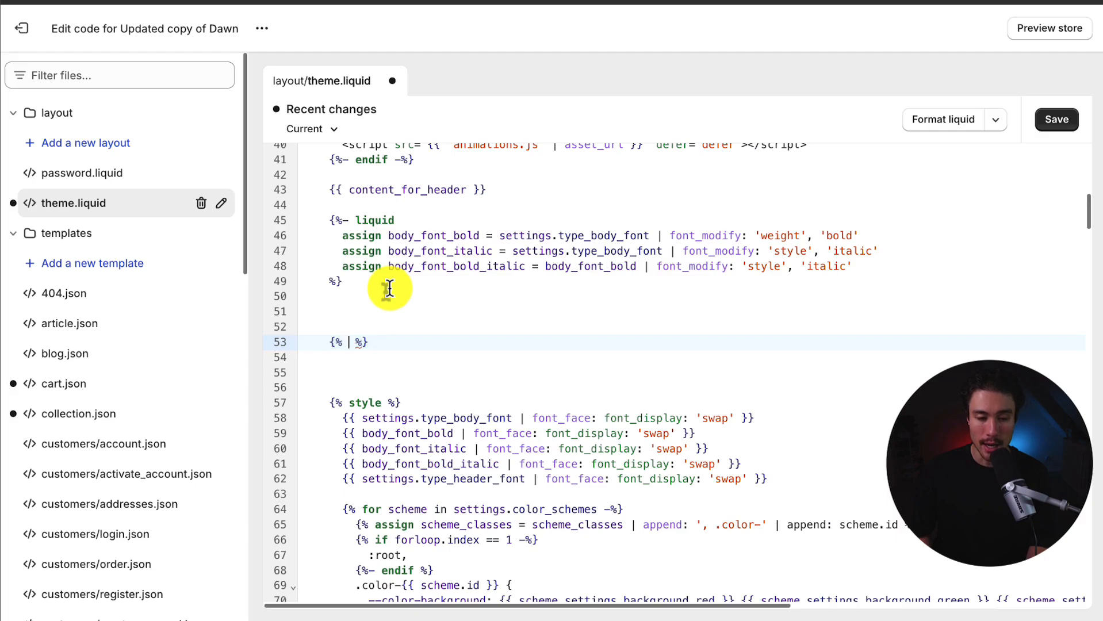
pyautogui.write('if template ==')
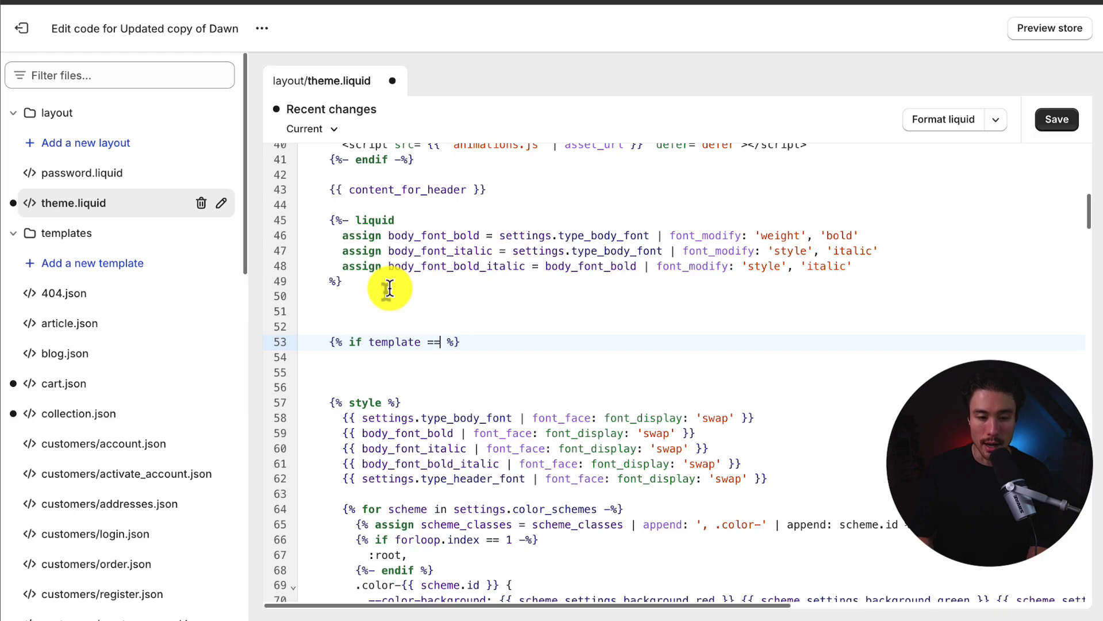
pyautogui.write("'in'")
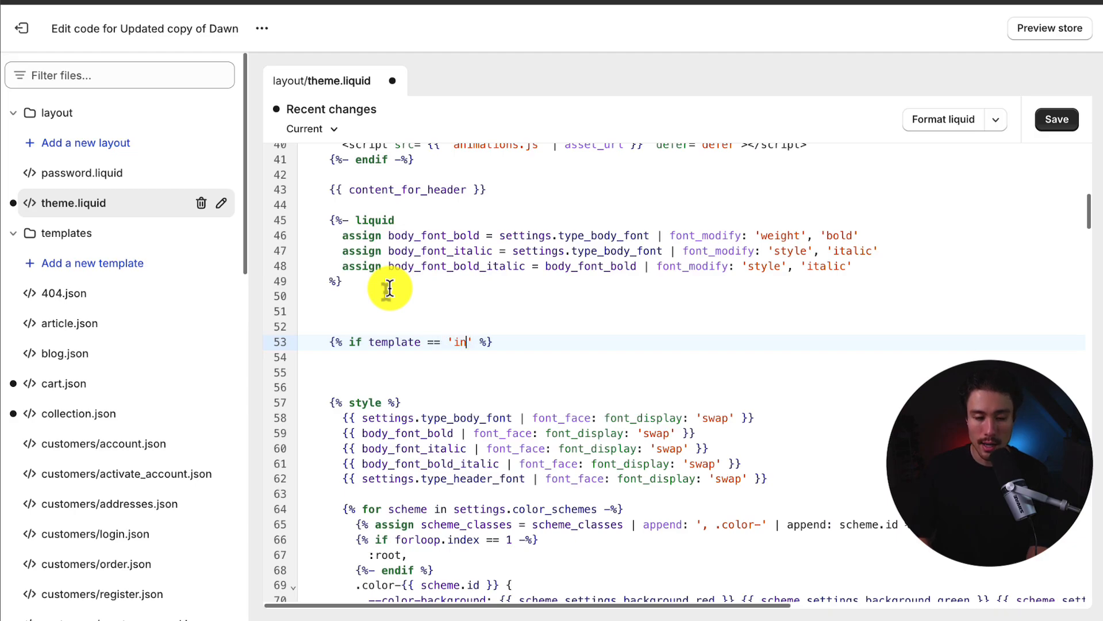
pyautogui.write('dex')
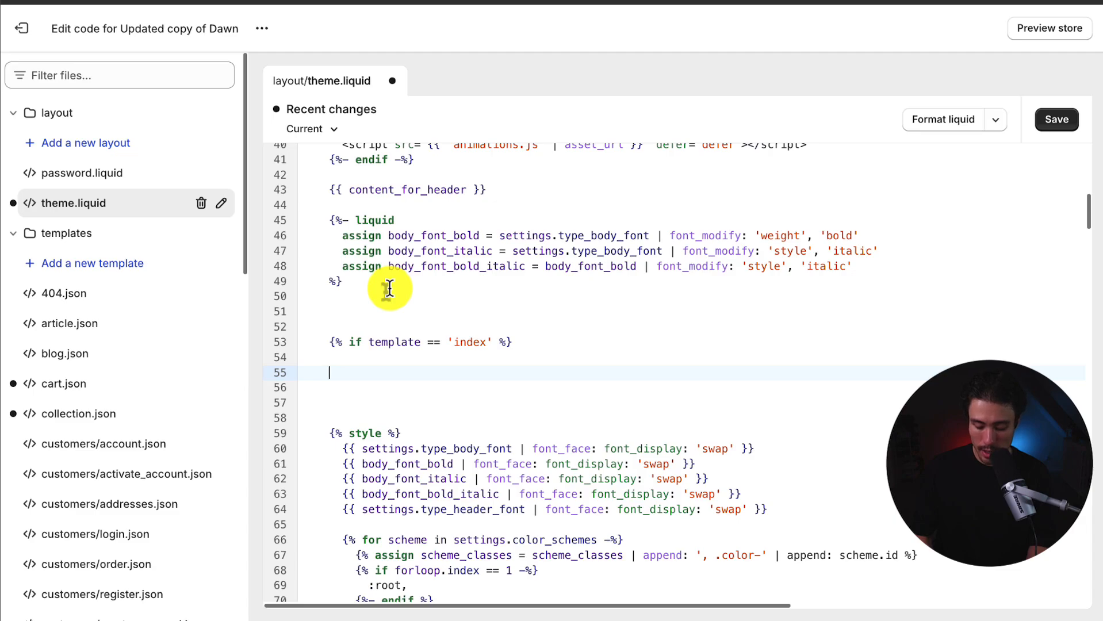
pyautogui.write('{% %}')
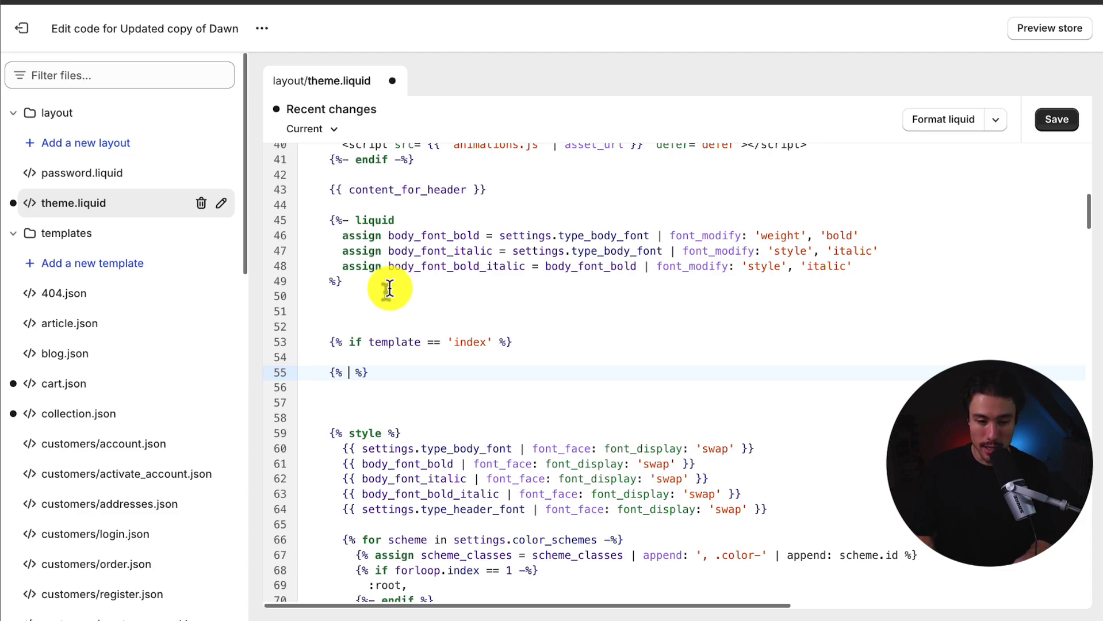
pyautogui.press('Backspace')
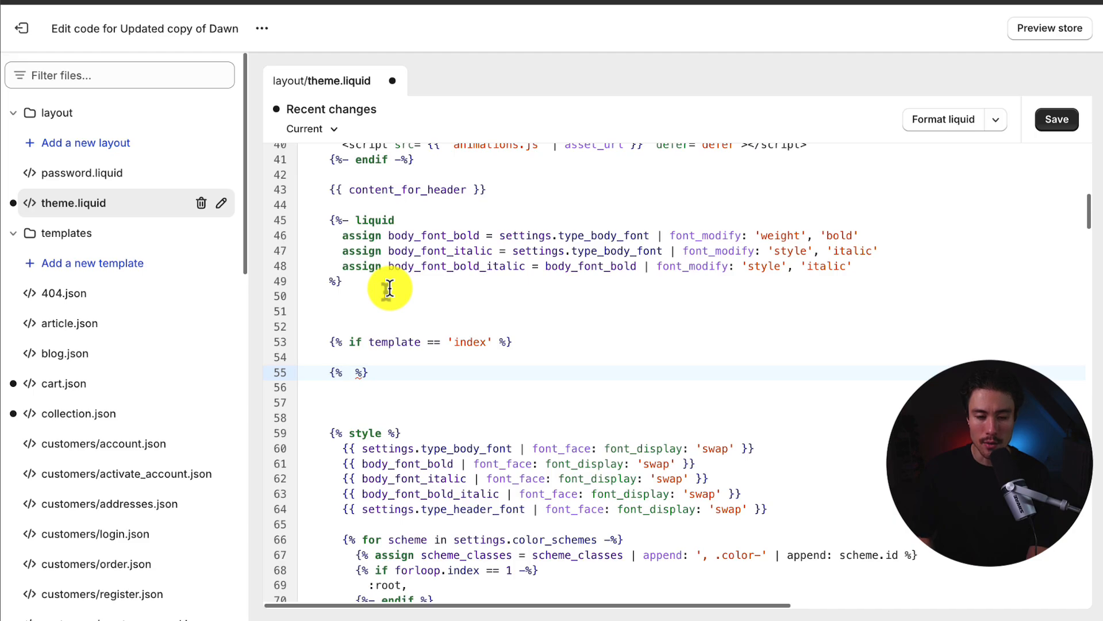
pyautogui.write('endif')
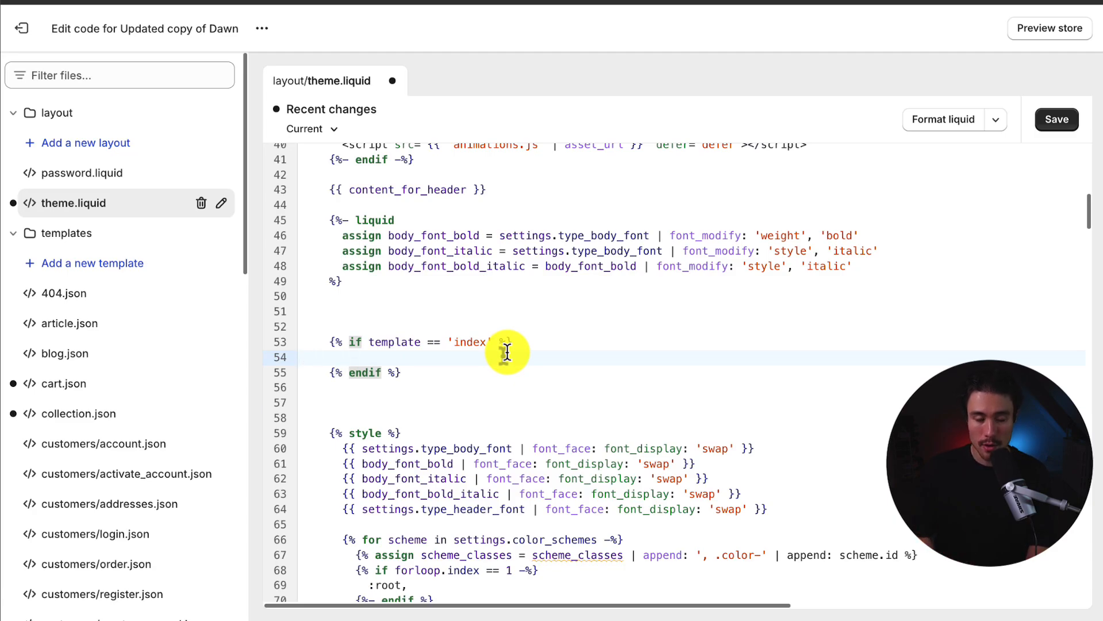
# Add a <script> setting window.location.href to "/products/framed-canvas-test-product"
pyautogui.write('<s')
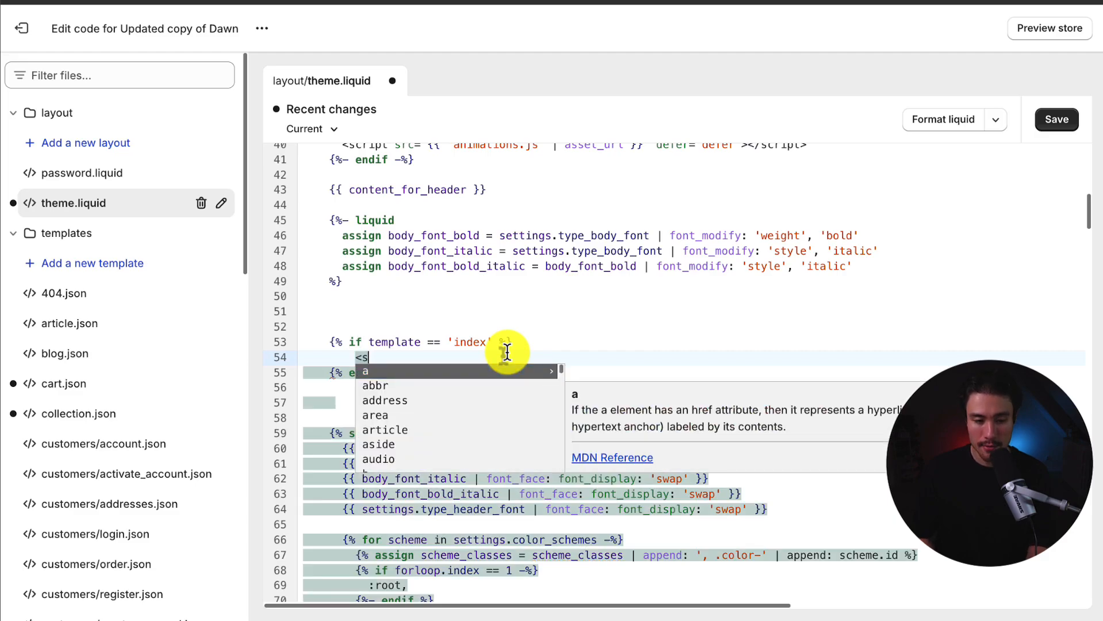
pyautogui.write('cript>')
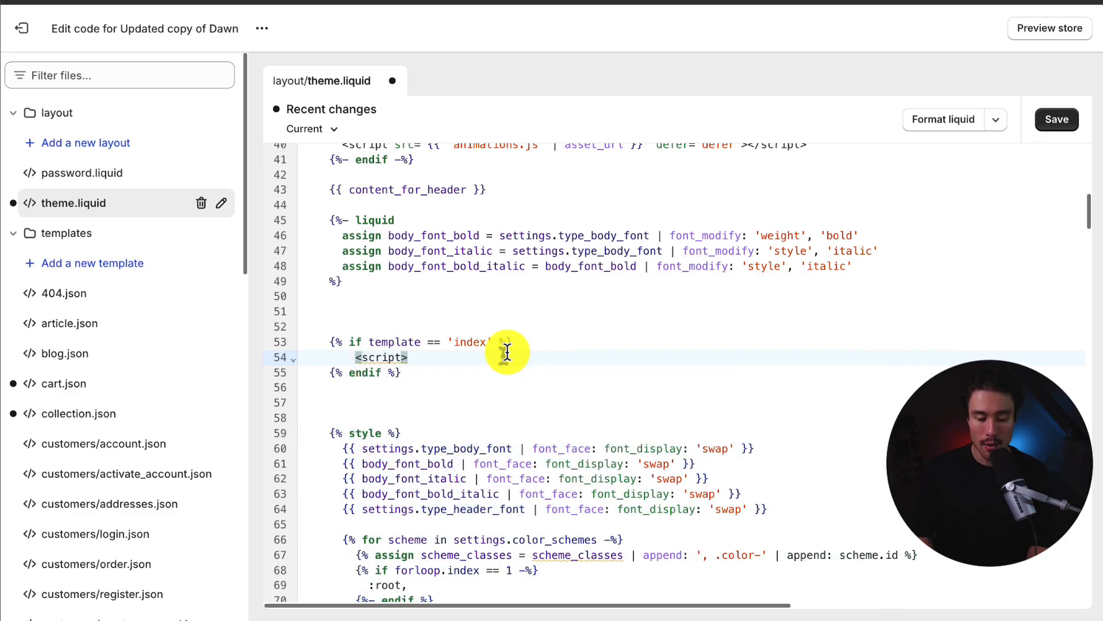
pyautogui.write('</script>')
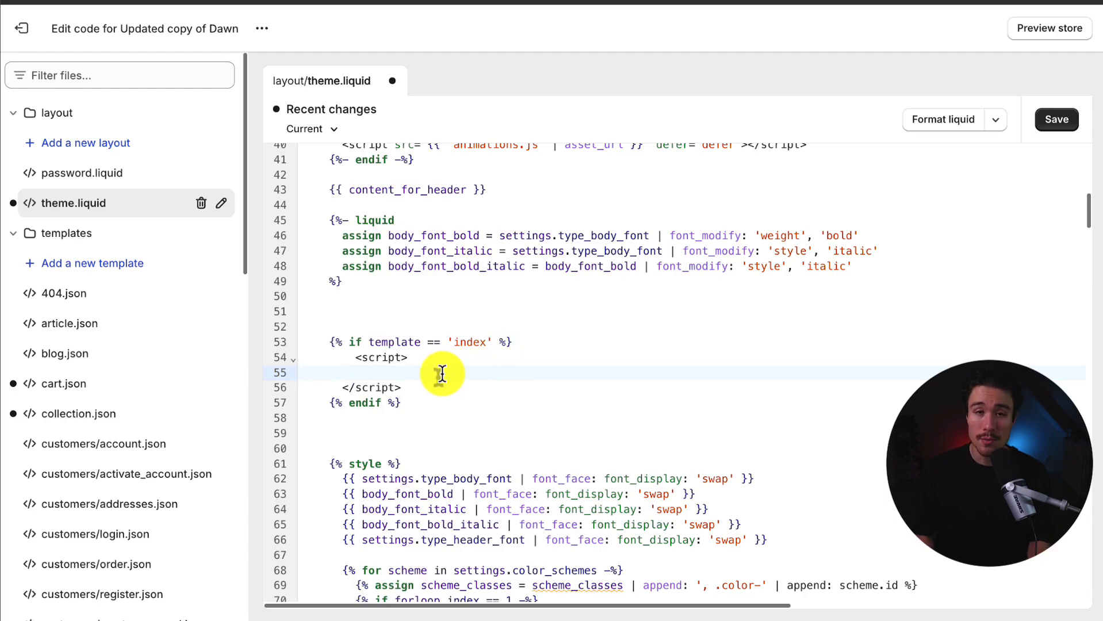
pyautogui.write('w')
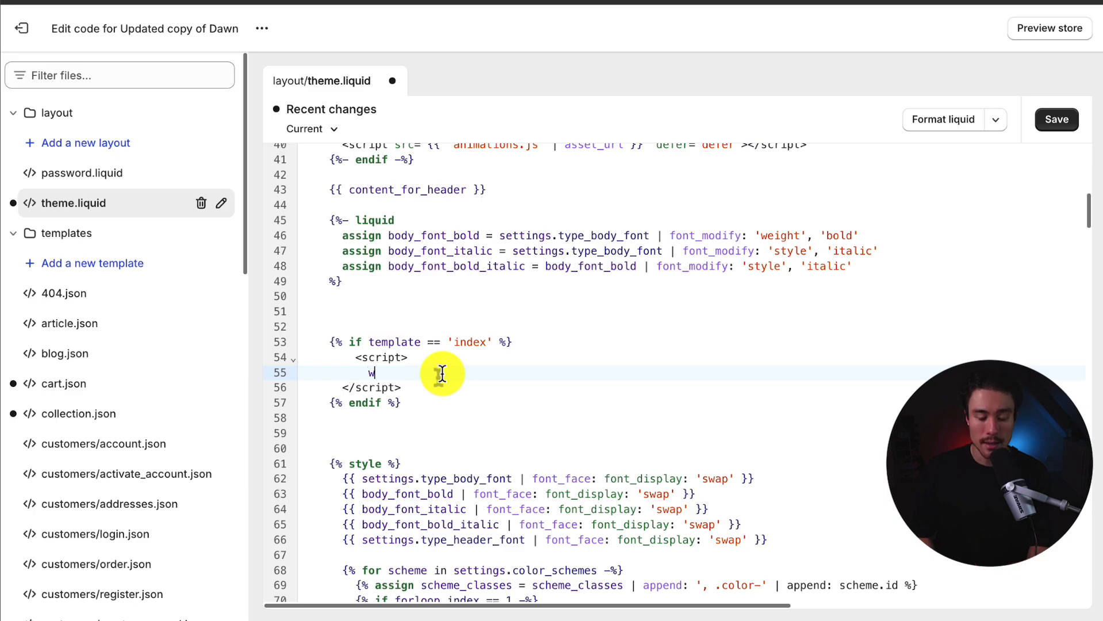
pyautogui.write('indow.location')
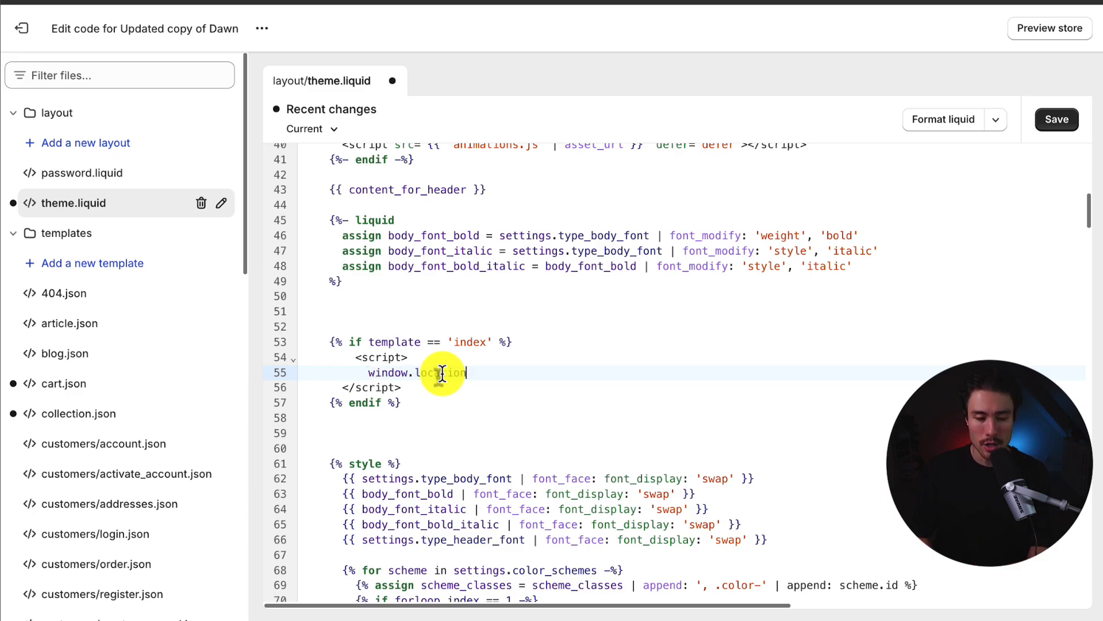
pyautogui.write('.href')
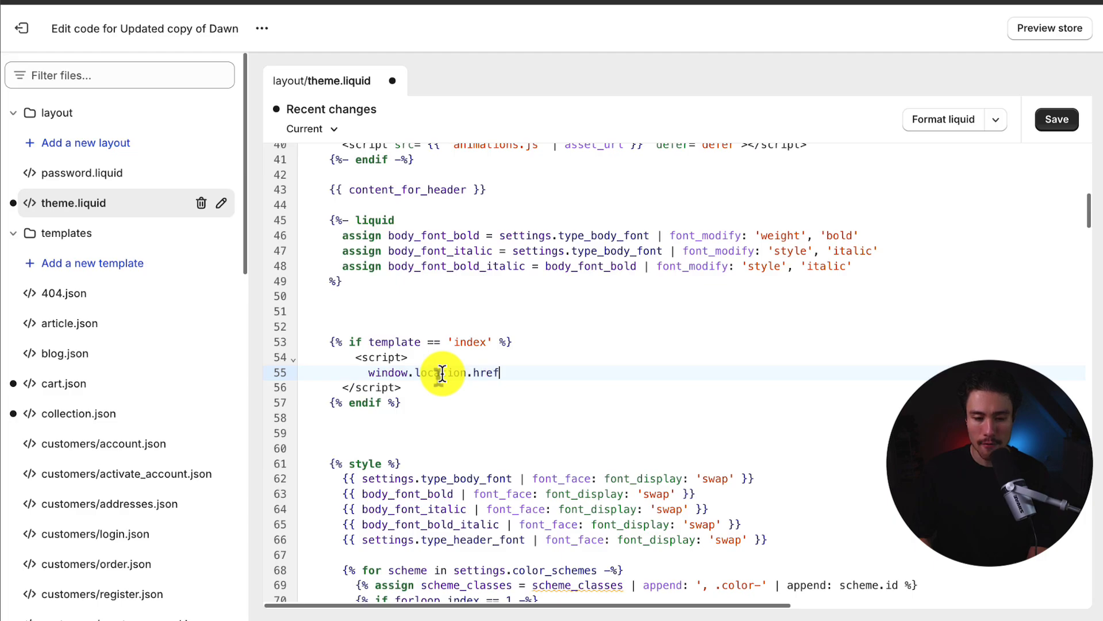
pyautogui.write('= ""')
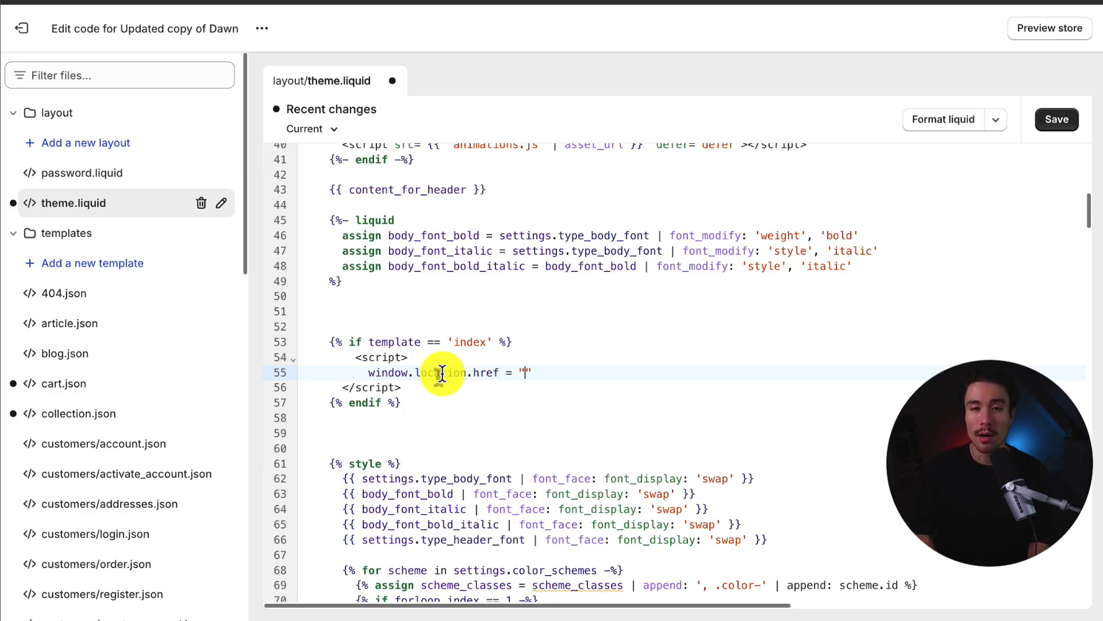
pyautogui.click(1047, 28)
pyautogui.write('/products/framed-canvas-test-product')
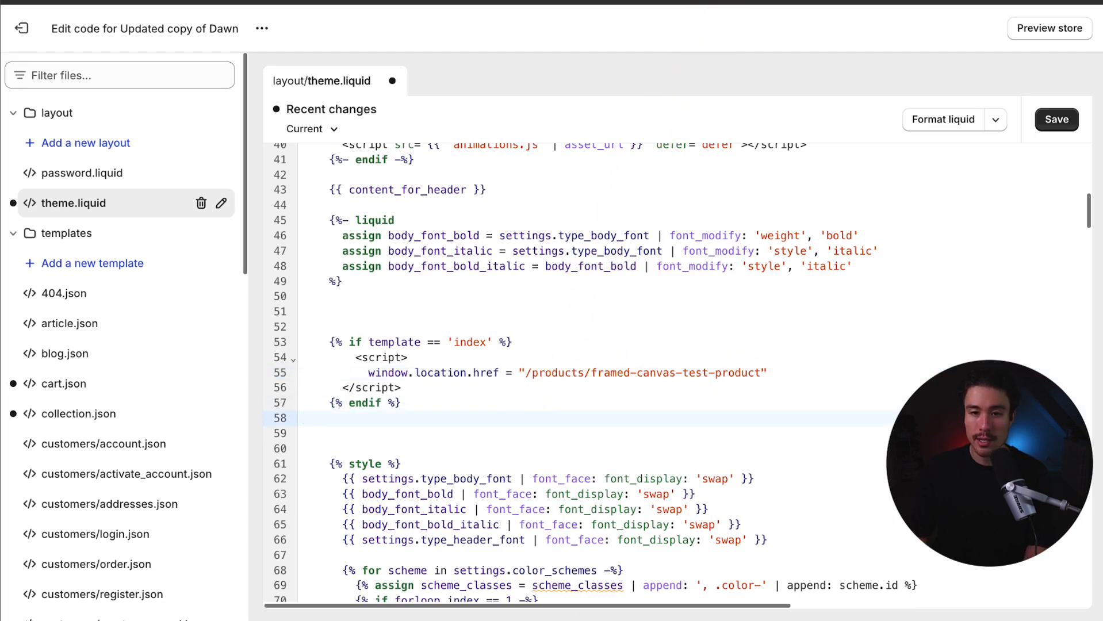
# Launch Preview store for Updated copy of Dawn, landing on the Profit Calc dashboard
pyautogui.click(1048, 28)
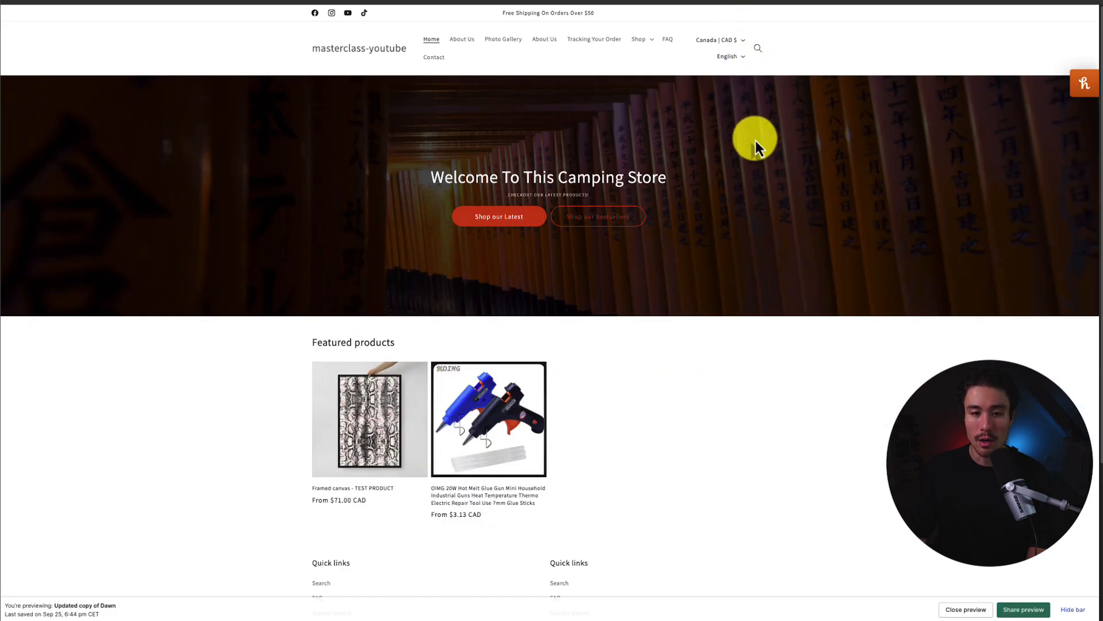
pyautogui.click(369, 418)
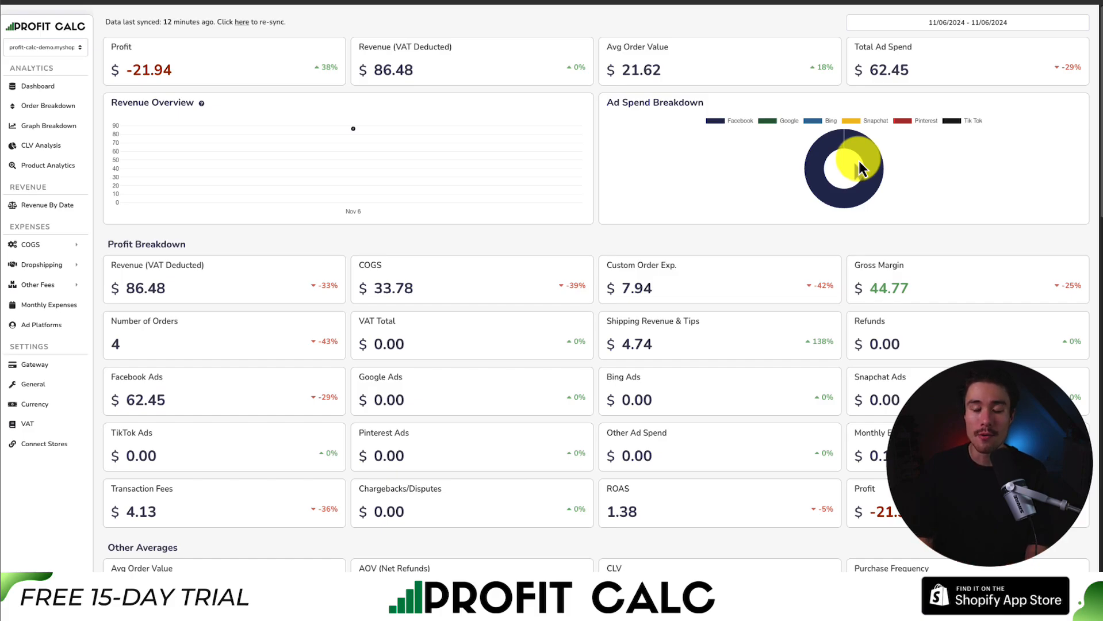
# Set the date range to 10/31/2024–11/06/2024 and review metrics down to refunds and back
pyautogui.click(969, 23)
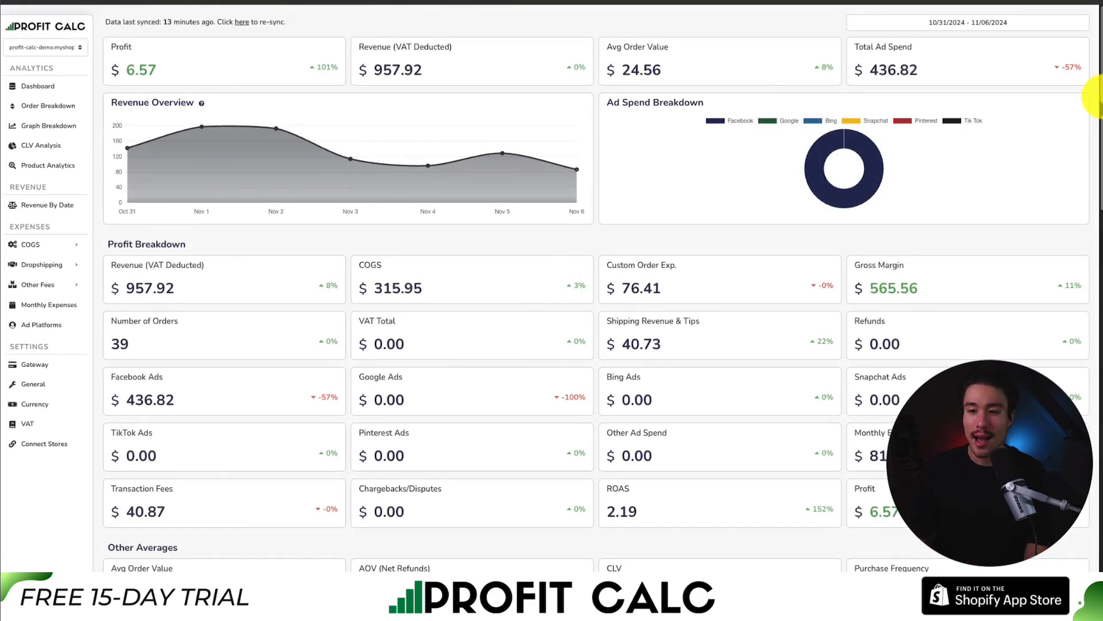
pyautogui.scroll(-3)
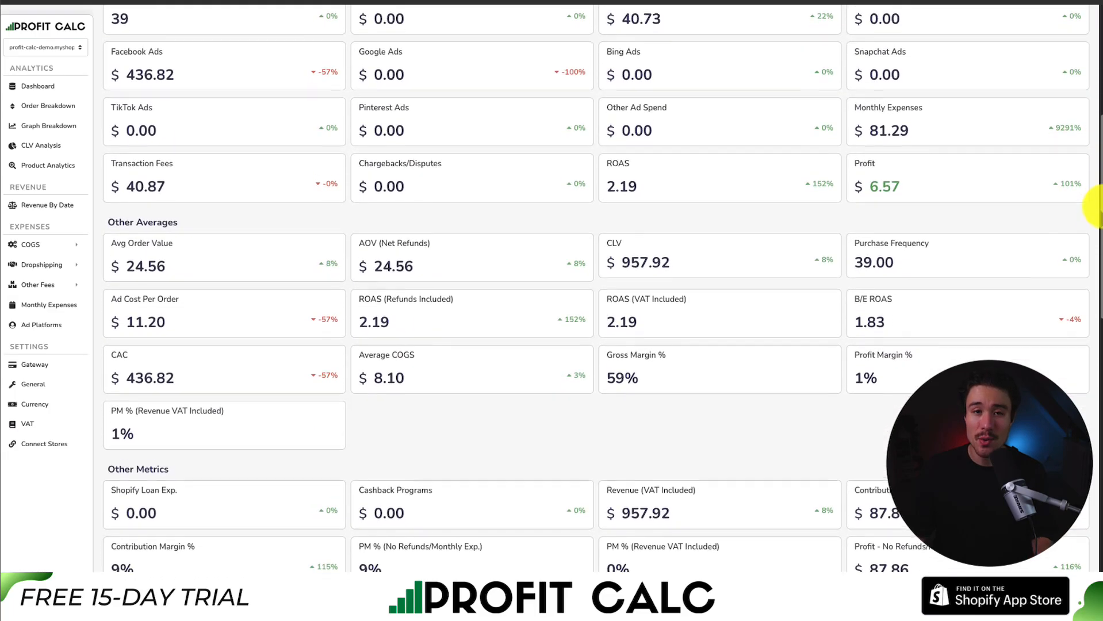
pyautogui.scroll(-3)
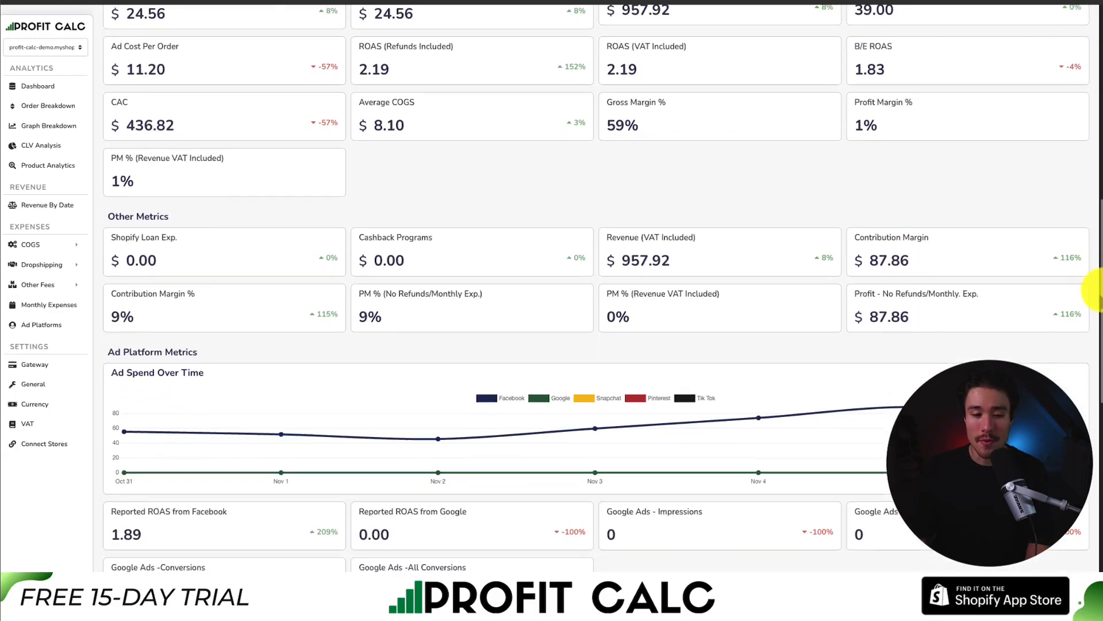
pyautogui.scroll(-3)
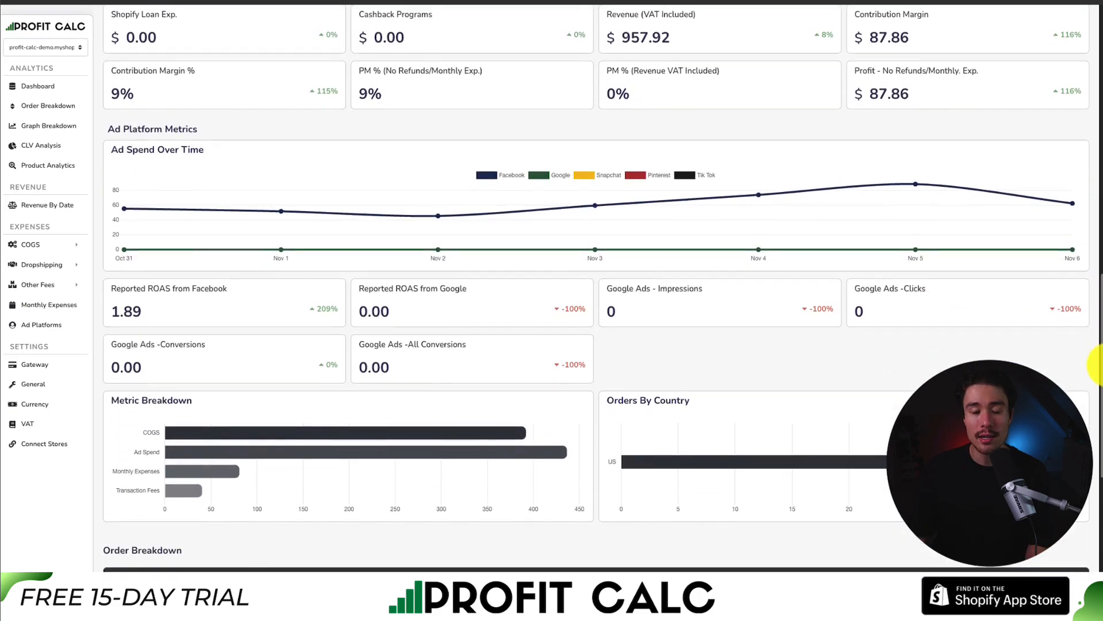
pyautogui.scroll(-3)
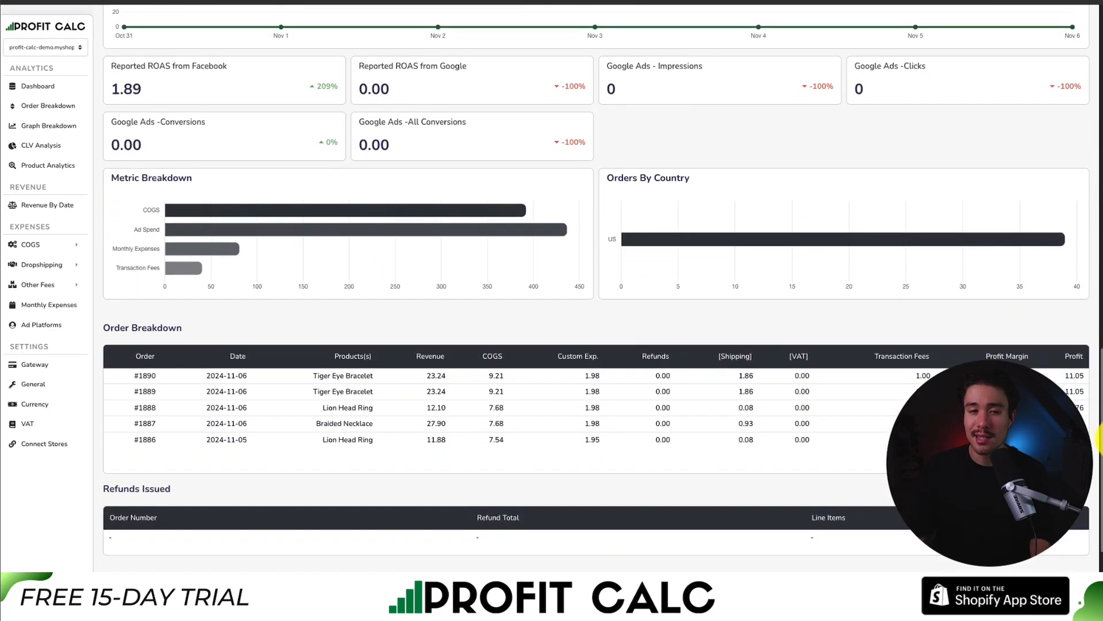
pyautogui.scroll(3)
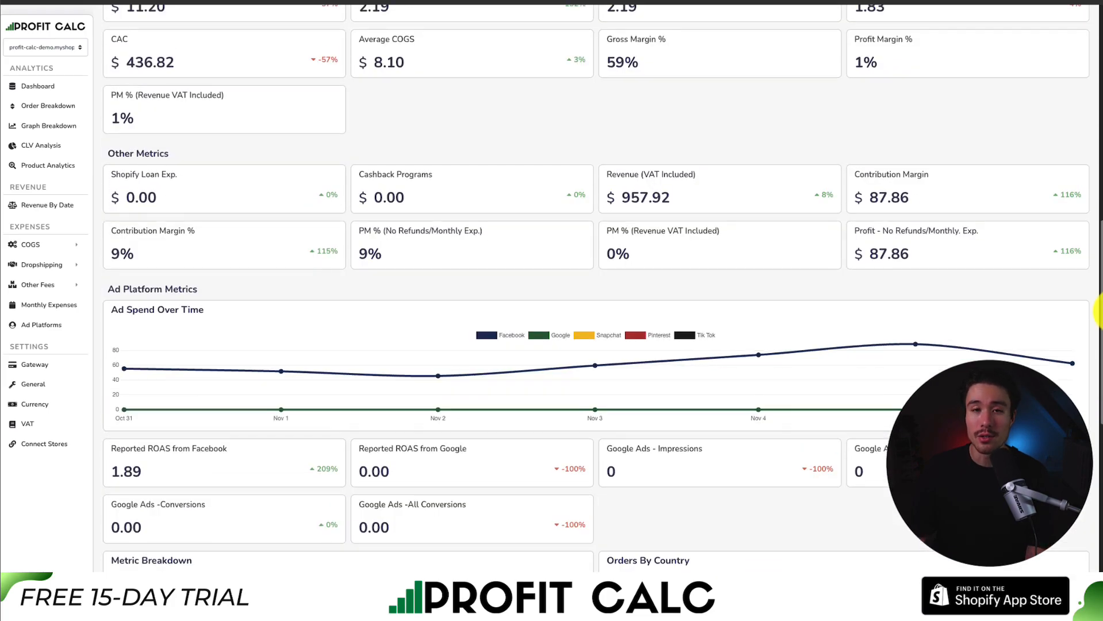
pyautogui.scroll(3)
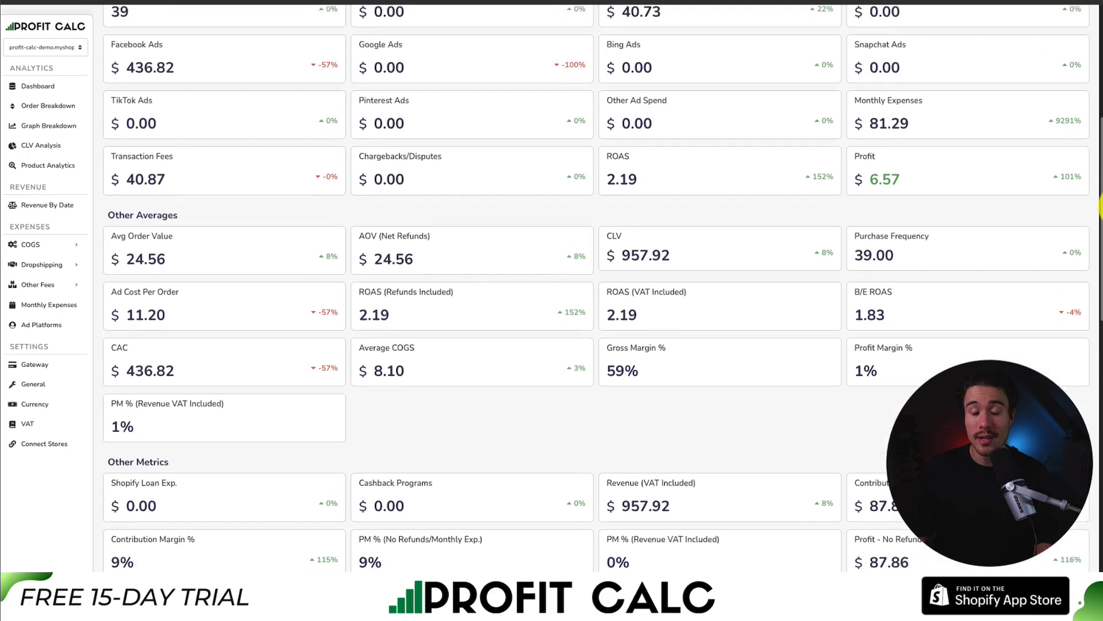
pyautogui.scroll(3)
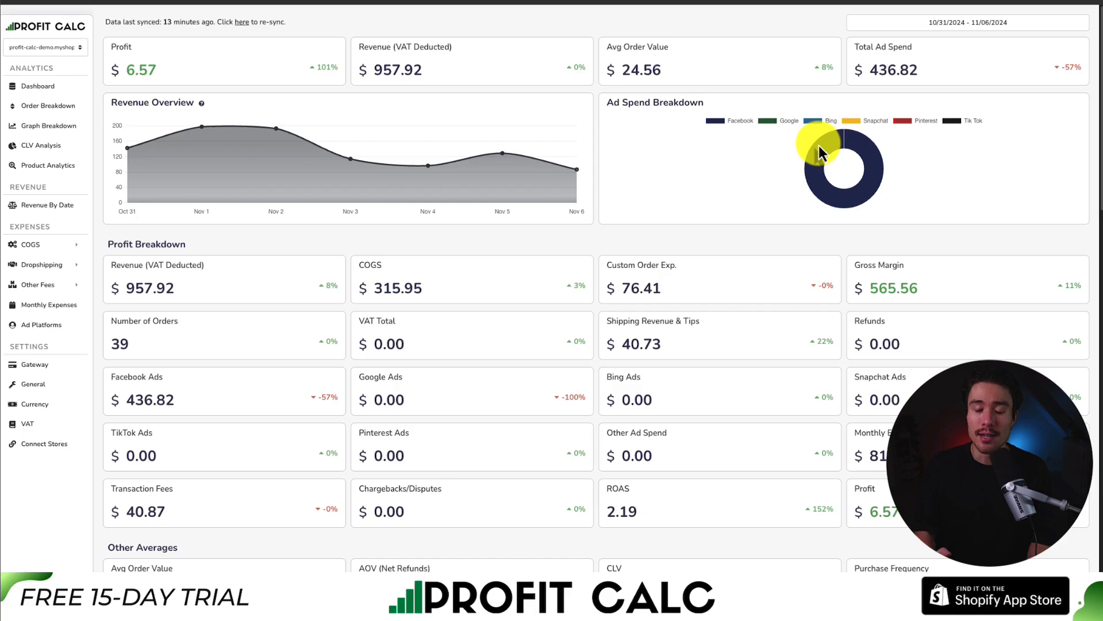
pyautogui.moveTo(824, 153)
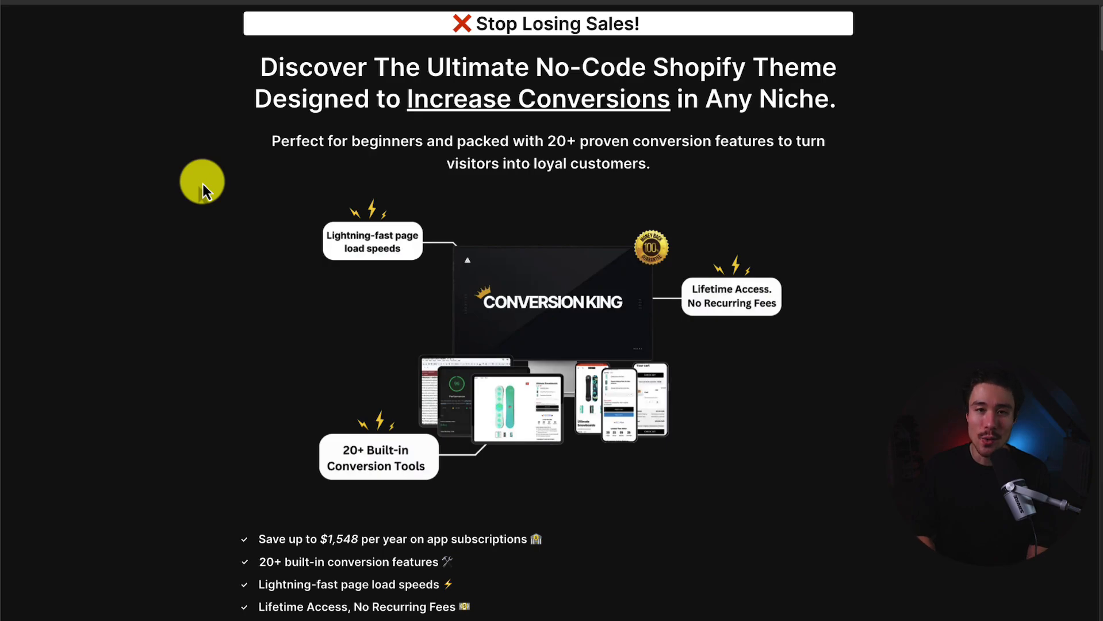
# Scroll the Conversion King theme sales page to its conversion features and lifetime-access offer
pyautogui.scroll(-3)
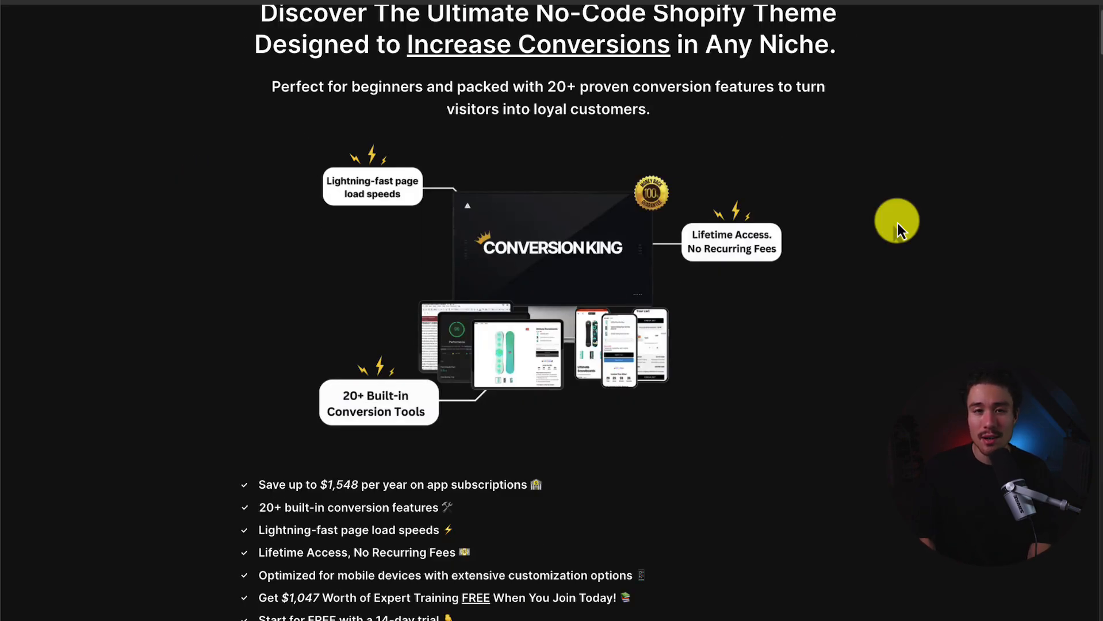